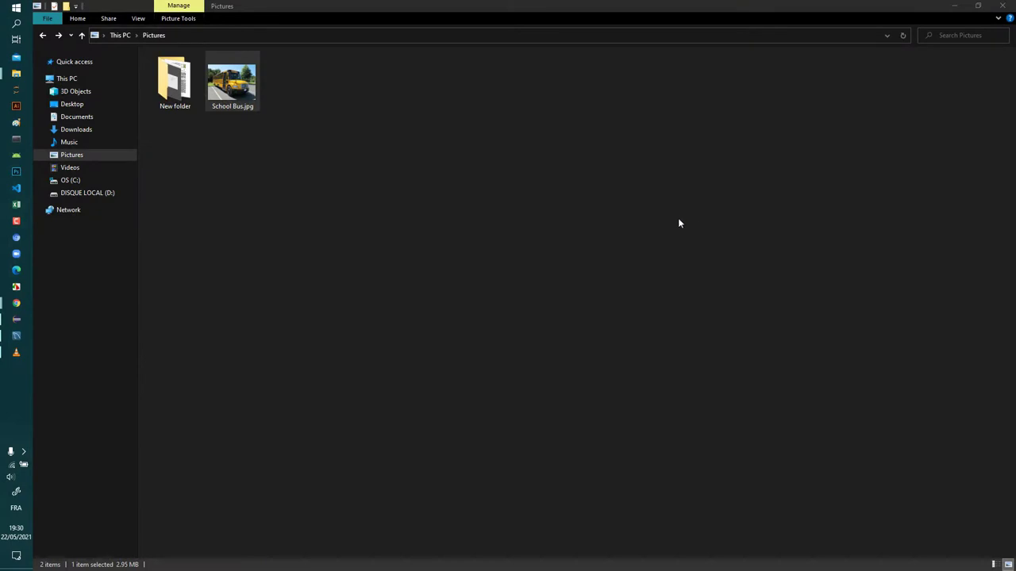
mouse_move(428, 238)
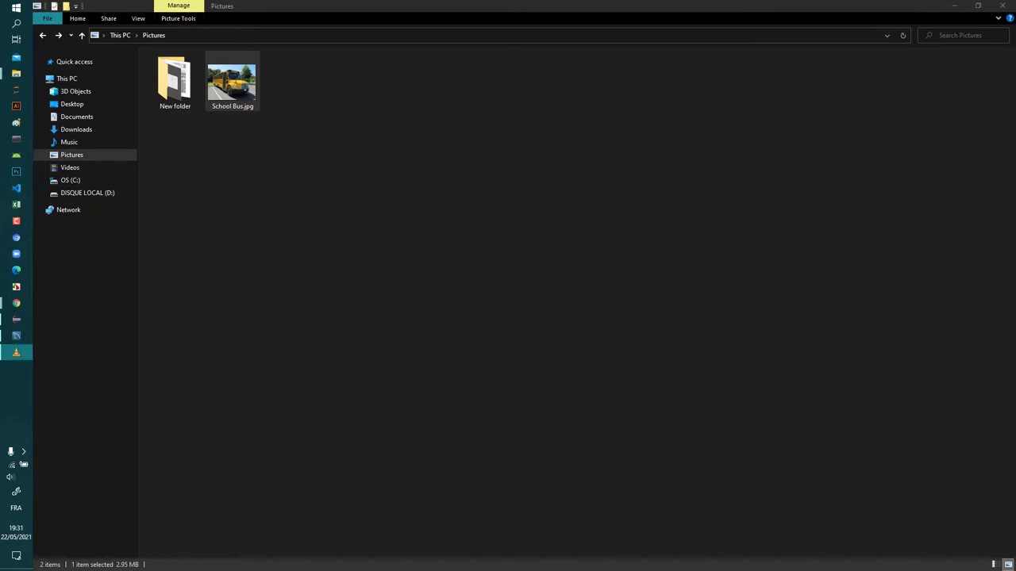
mouse_move(151, 297)
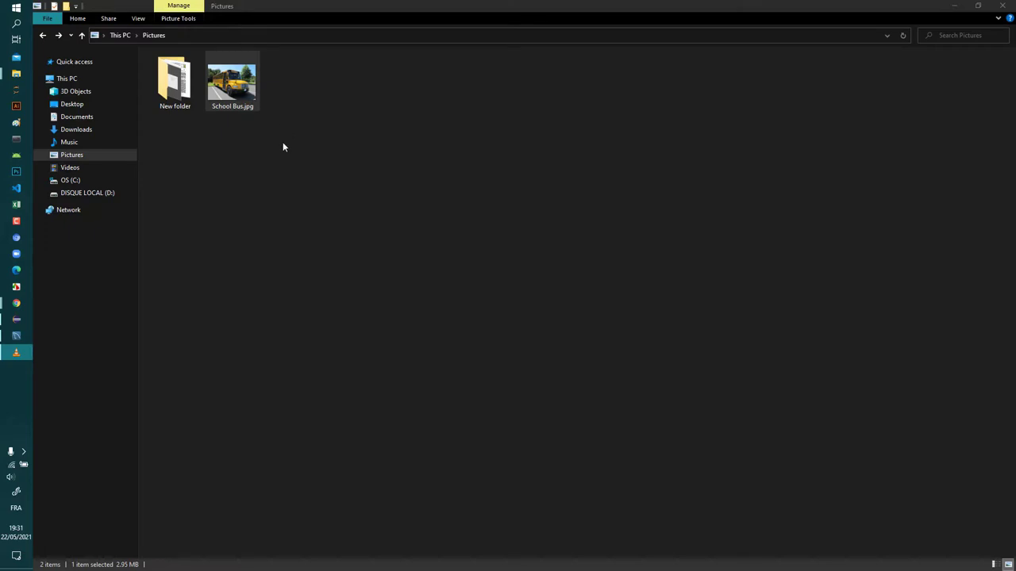
- Select School Bus.jpg in Pictures and bring up its context menu
left_click(232, 79)
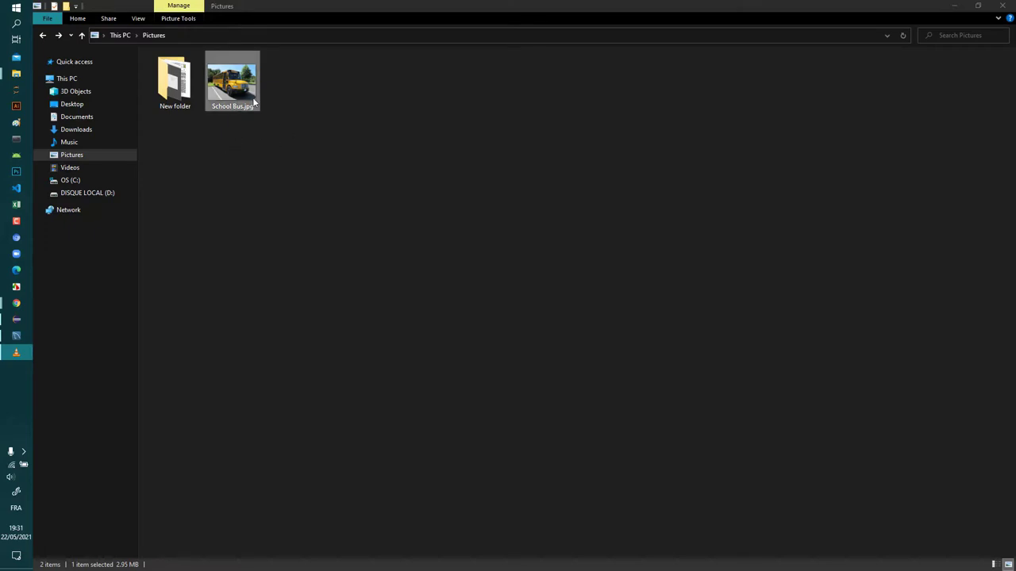
right_click(233, 82)
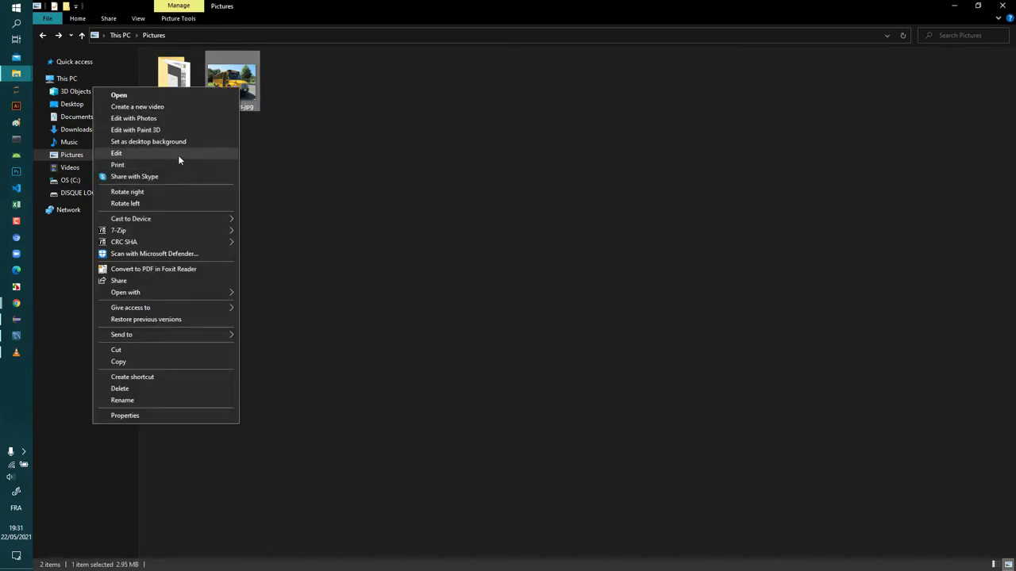
- Paint the bus's license plate white in Paint, close without saving, and reopen the photo's actions
left_click(116, 154)
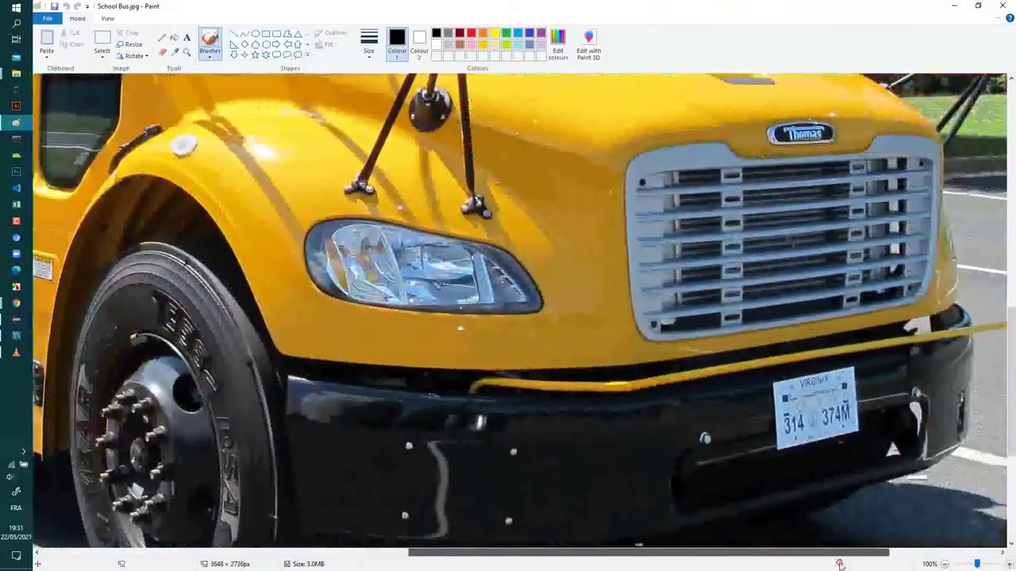
scroll("down", 3)
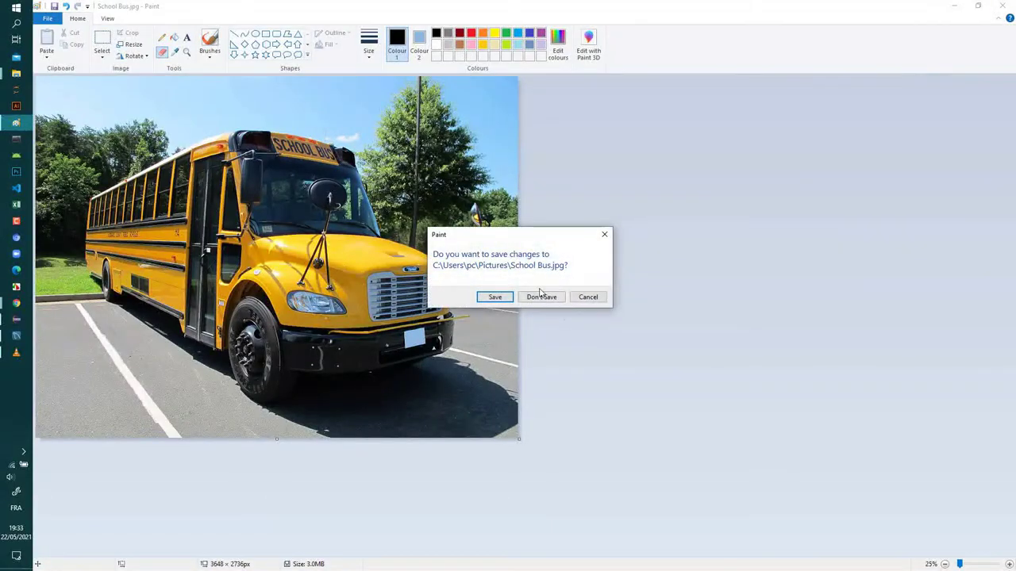
left_click(541, 296)
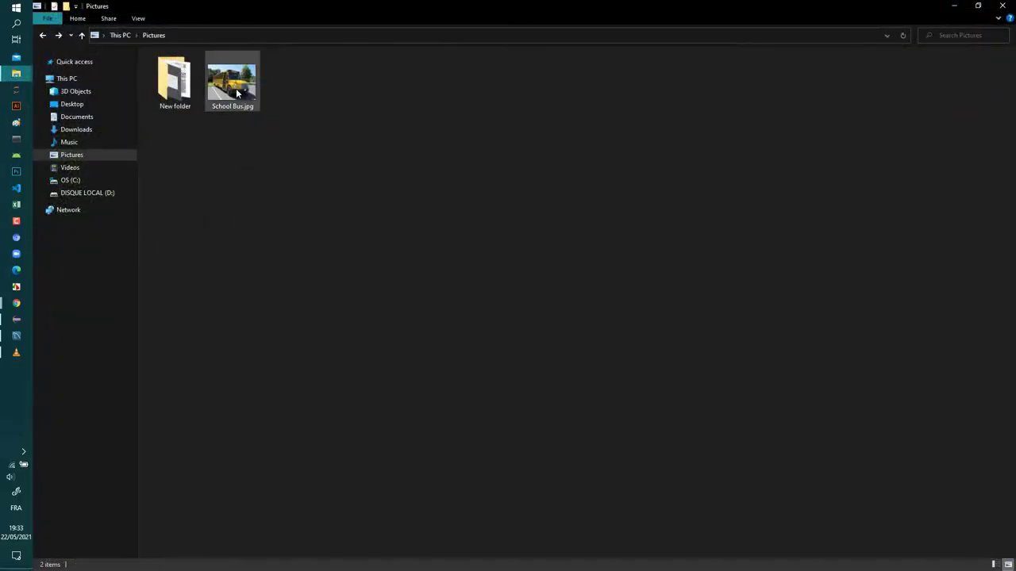
right_click(233, 79)
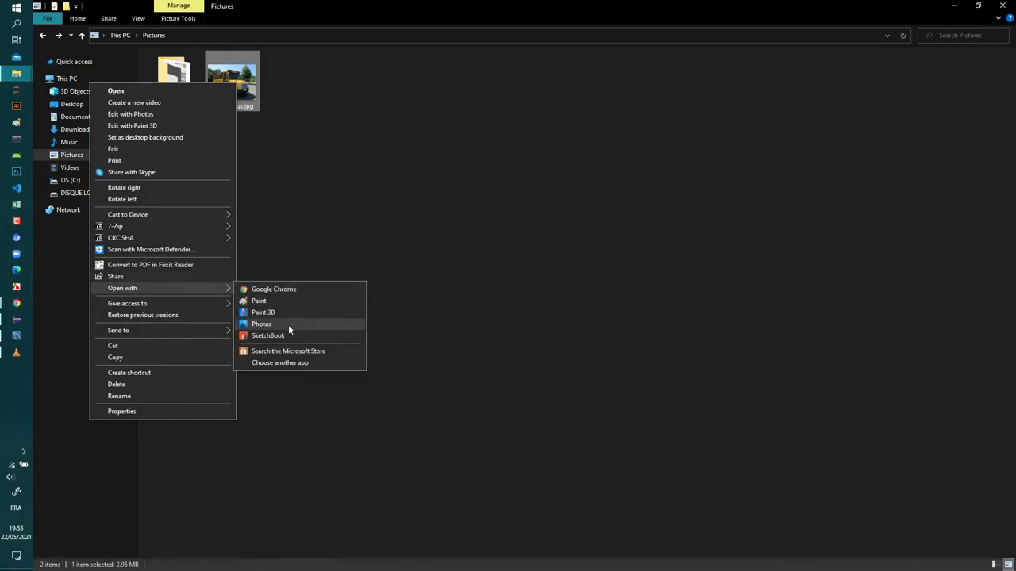
- Open School Bus.jpg with Photos and enter its editor via Edit & Create > Edit
left_click(261, 324)
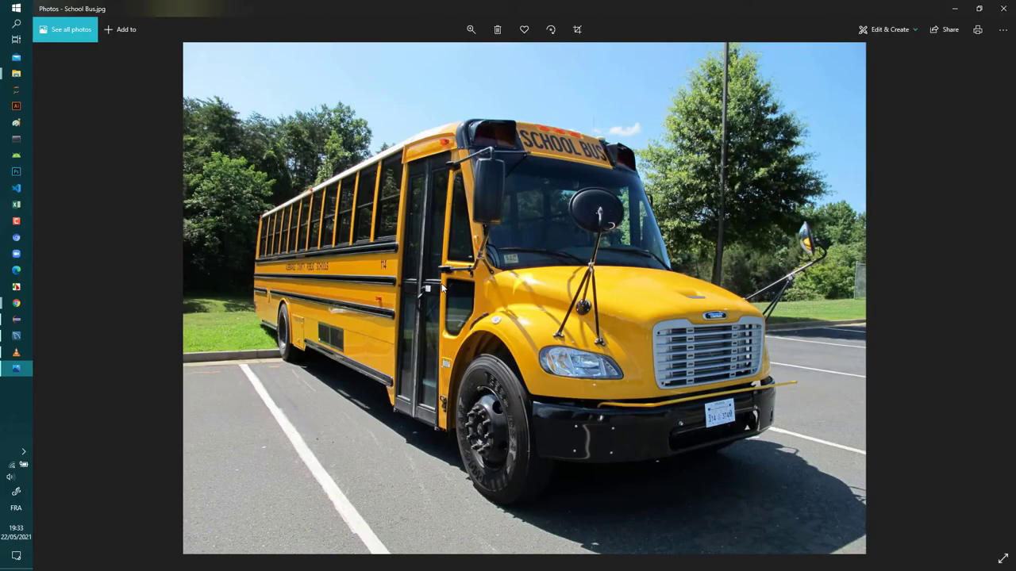
mouse_move(635, 230)
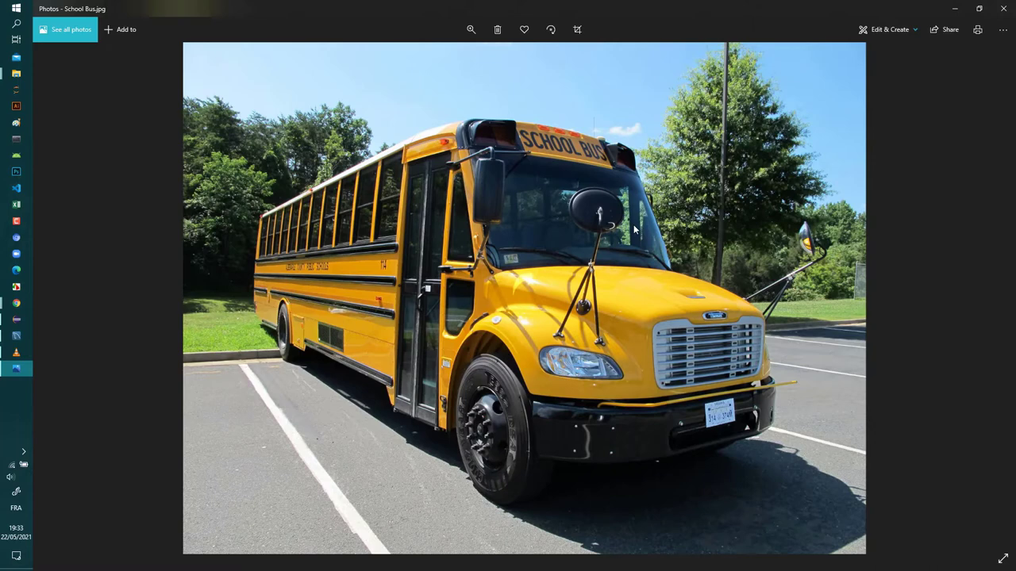
mouse_move(848, 101)
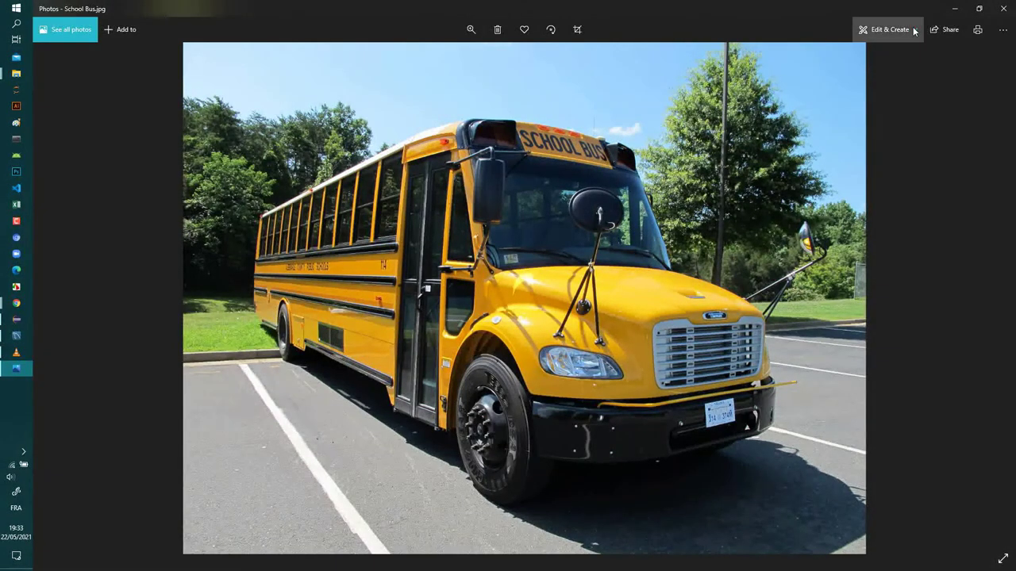
left_click(888, 29)
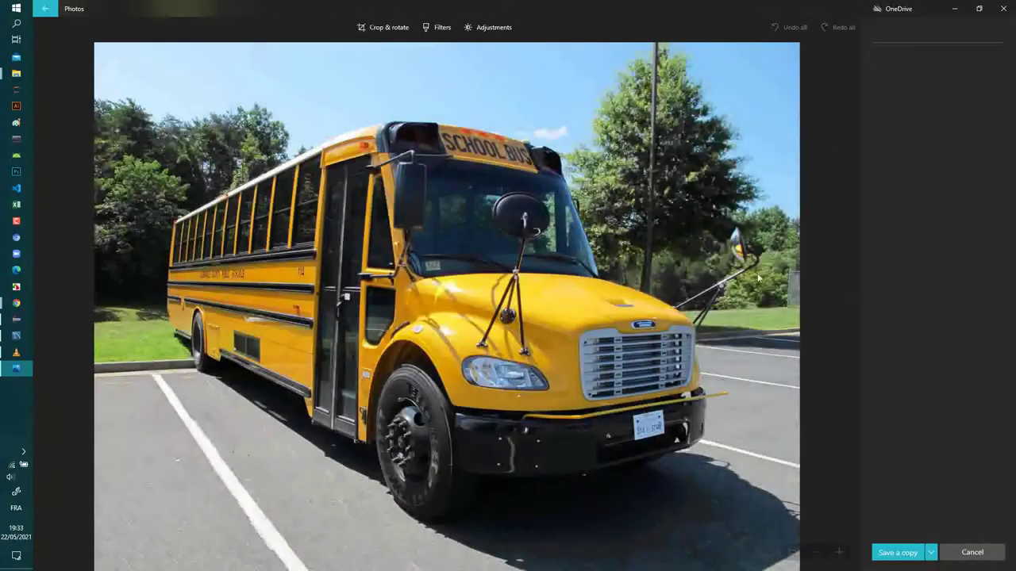
left_click(383, 27)
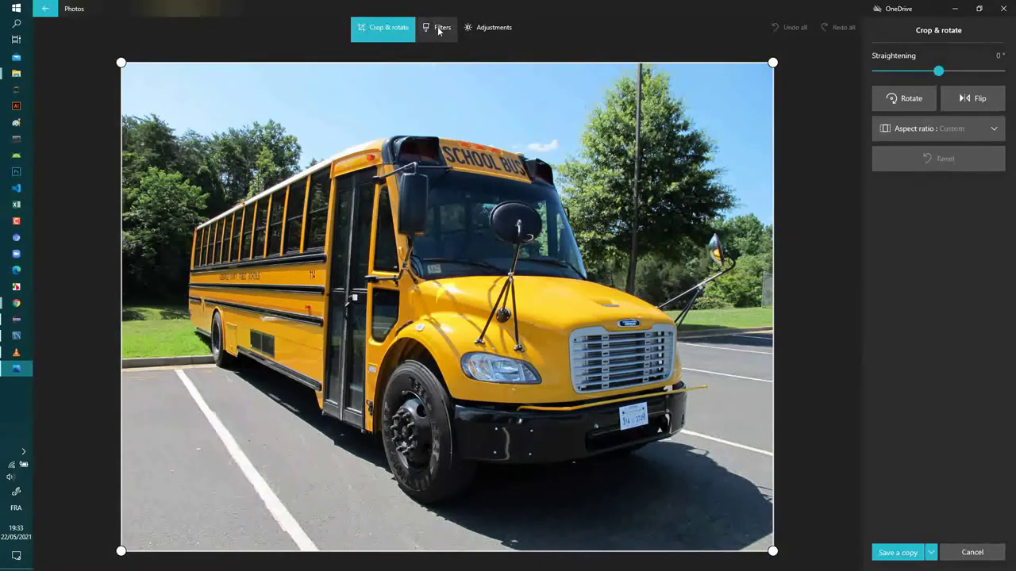
- Switch the Photos editor to the Adjustments tab with the spot fix tool
left_click(488, 27)
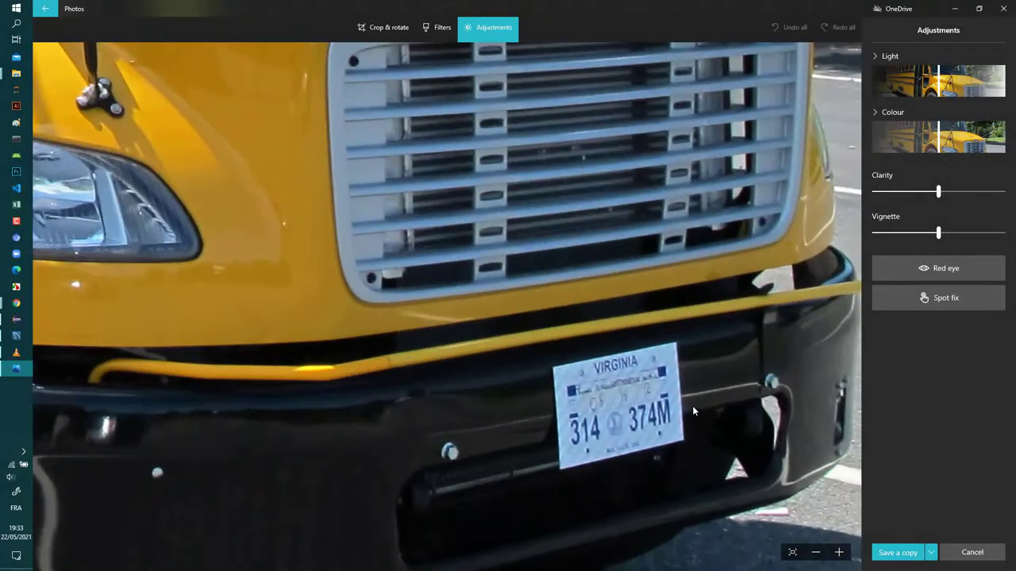
left_click(15, 11)
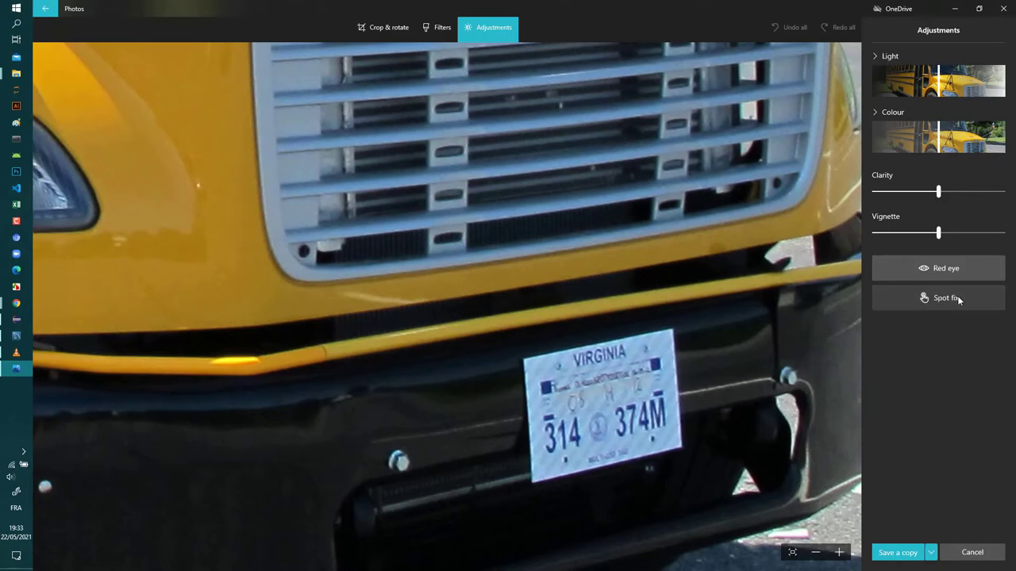
- Activate the Spot fix tool to smudge out the license plate numbers
left_click(938, 297)
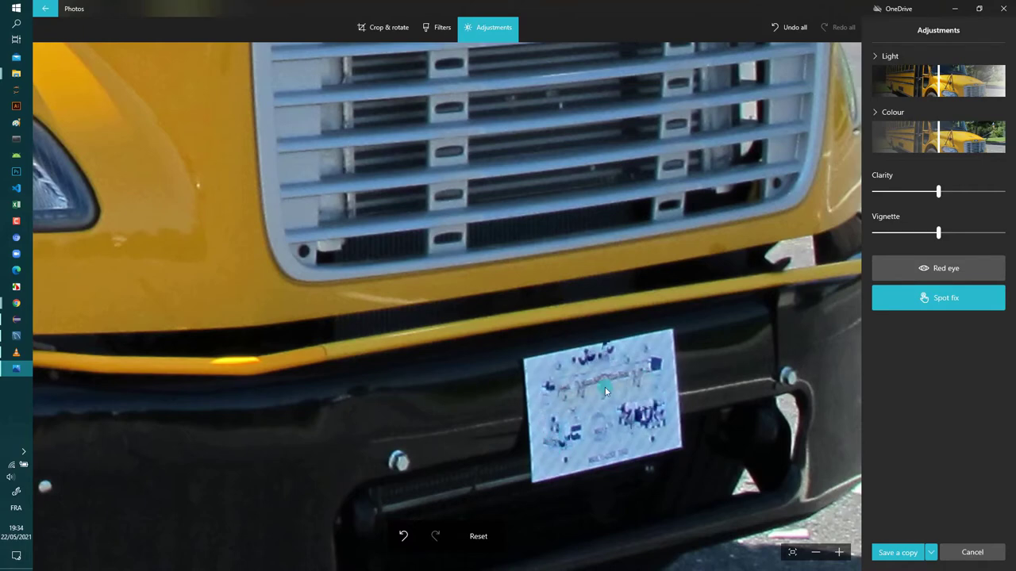
mouse_move(607, 403)
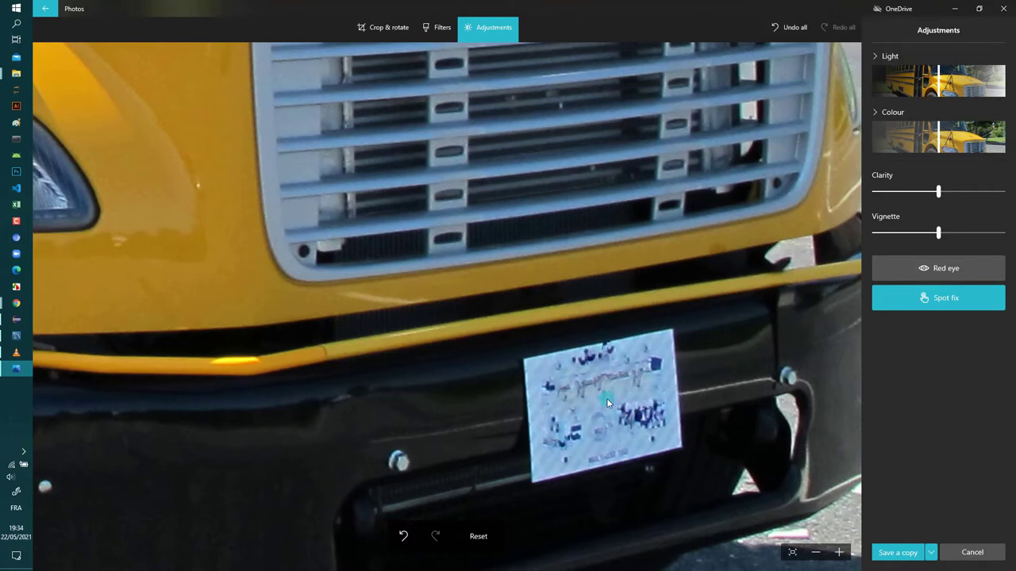
mouse_move(583, 431)
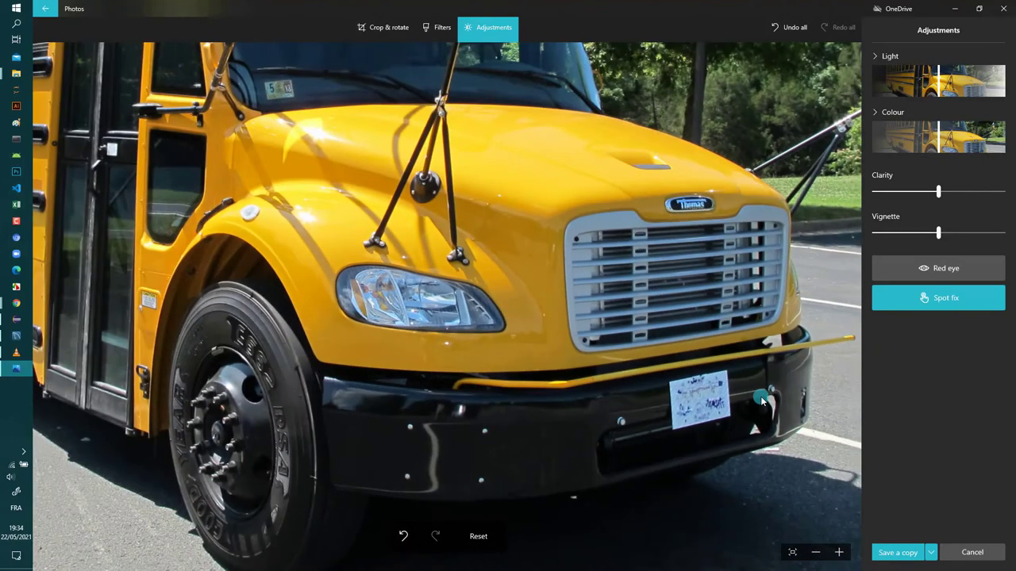
left_click(815, 552)
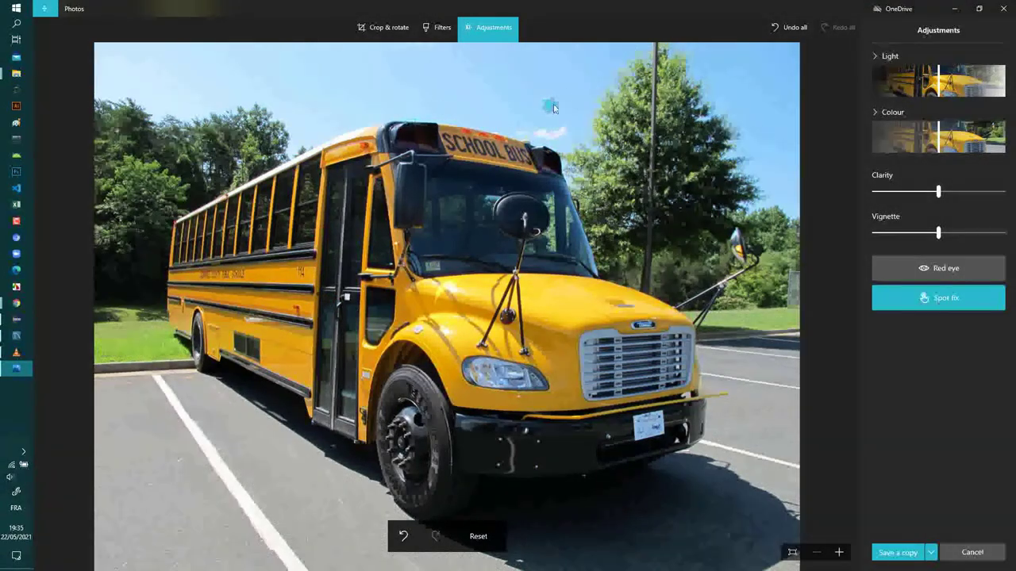
mouse_move(627, 156)
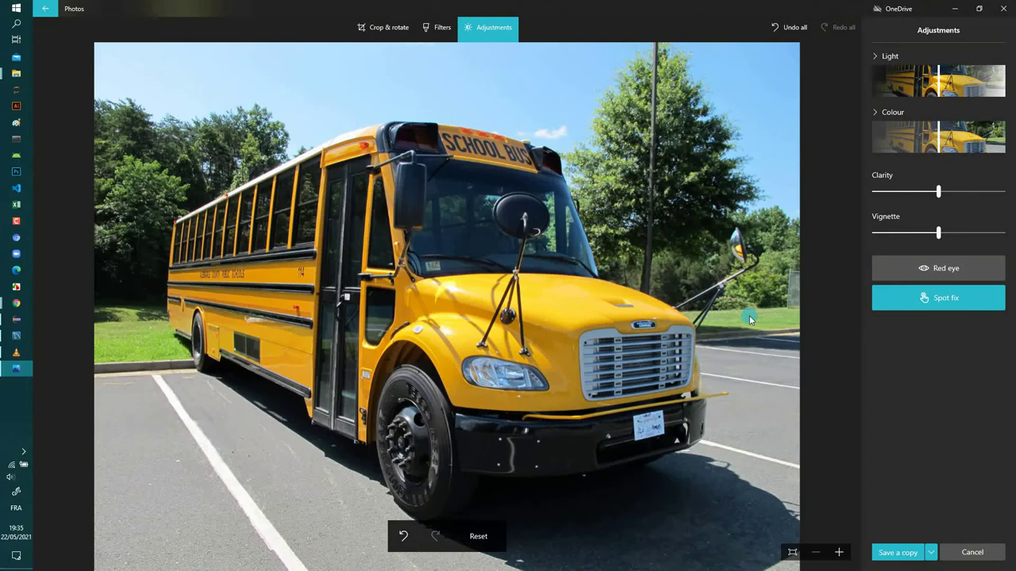
mouse_move(865, 363)
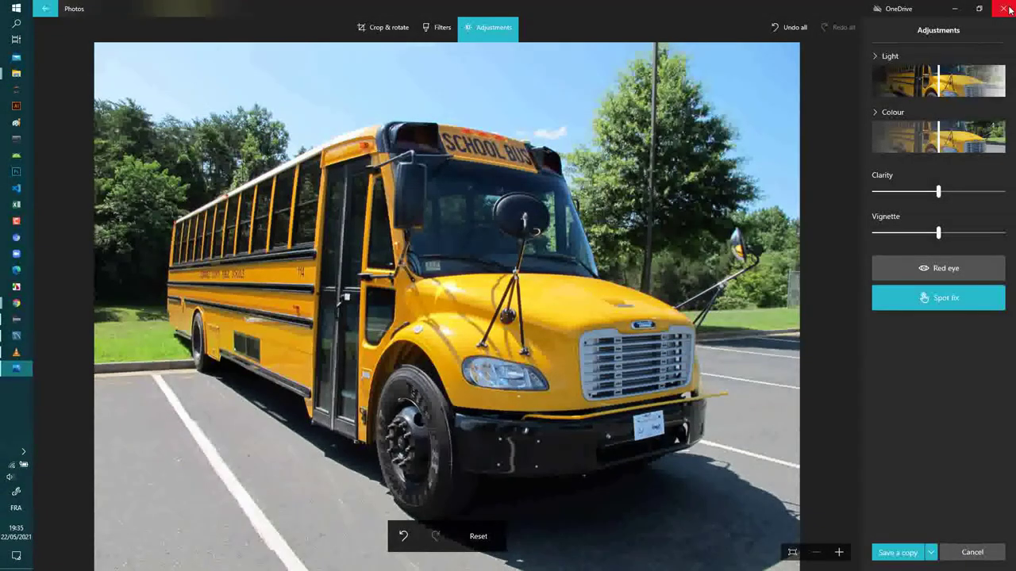
mouse_move(1006, 9)
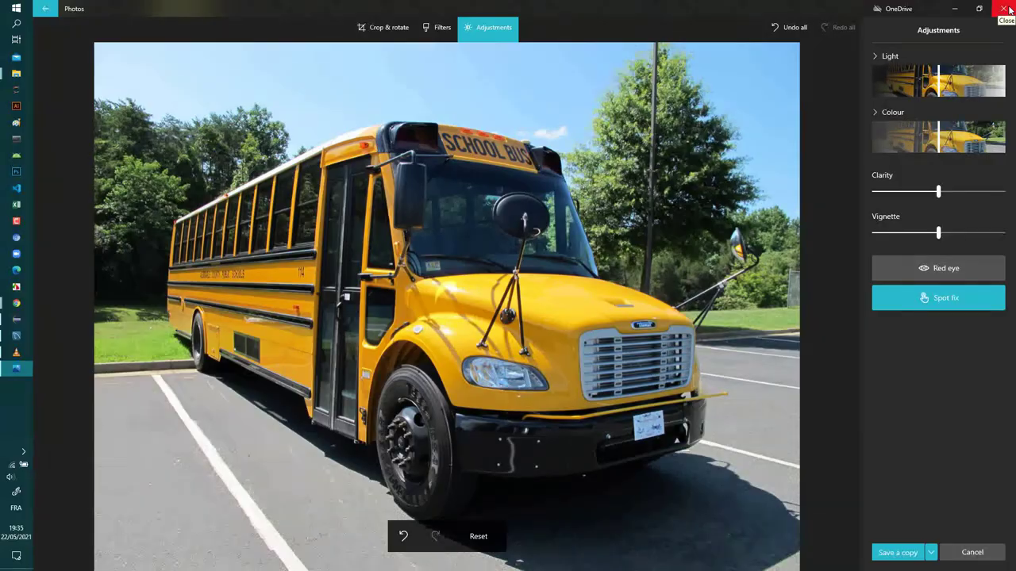